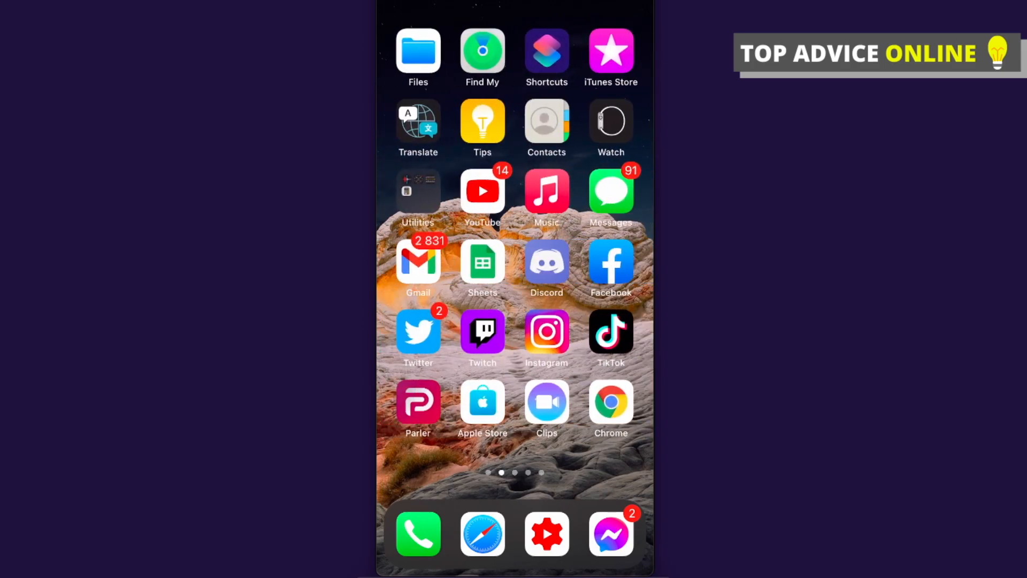
Swipe across the home screen toward the App Store's Snapchat results.
{"action": "scroll", "scroll_direction": "right", "scroll_amount": 3}
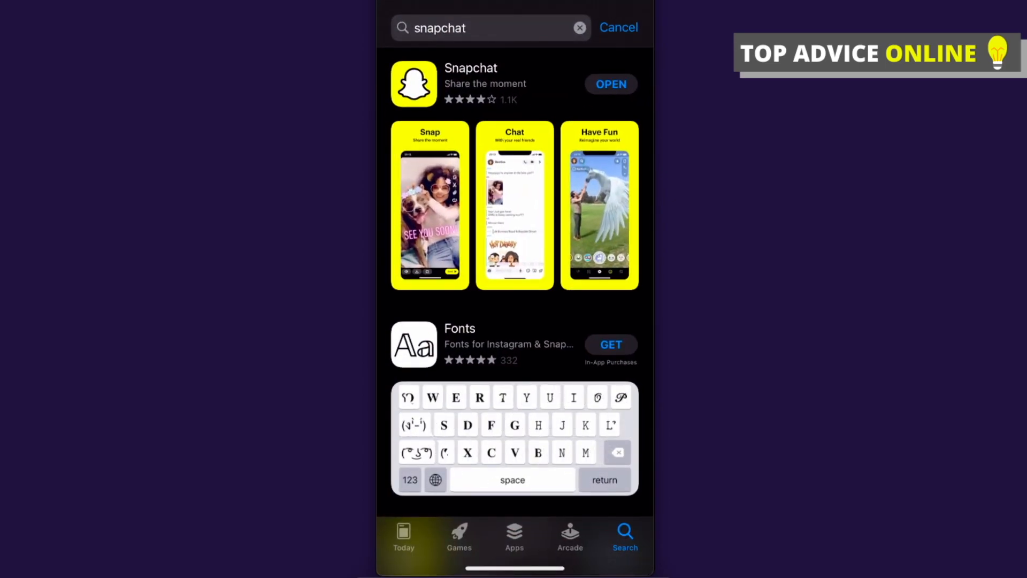
Launch Snapchat from the home screen and open the Bitmoji profile page.
{"action": "left_click", "coordinate": [471, 68]}
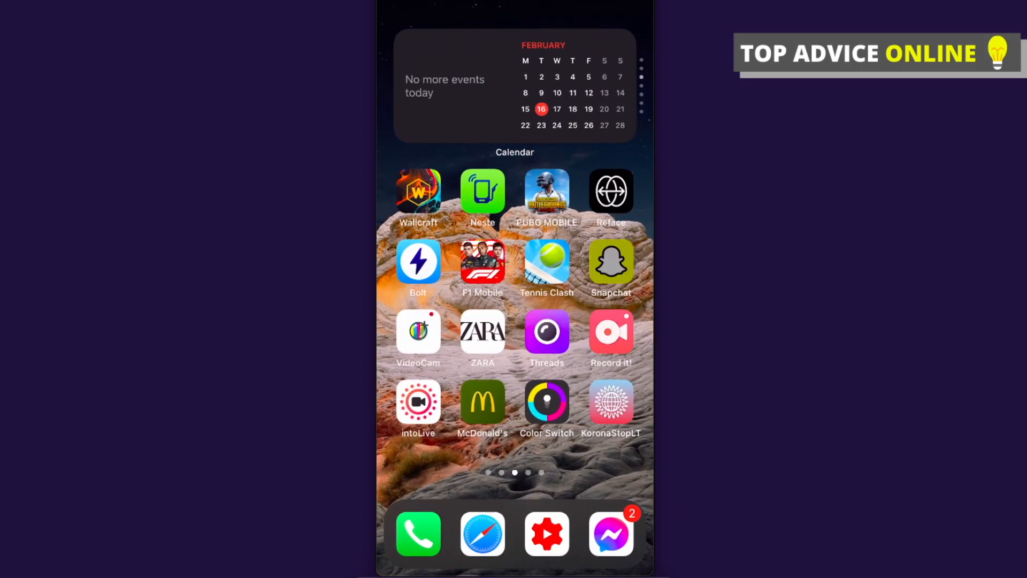
{"action": "left_click", "coordinate": [611, 262]}
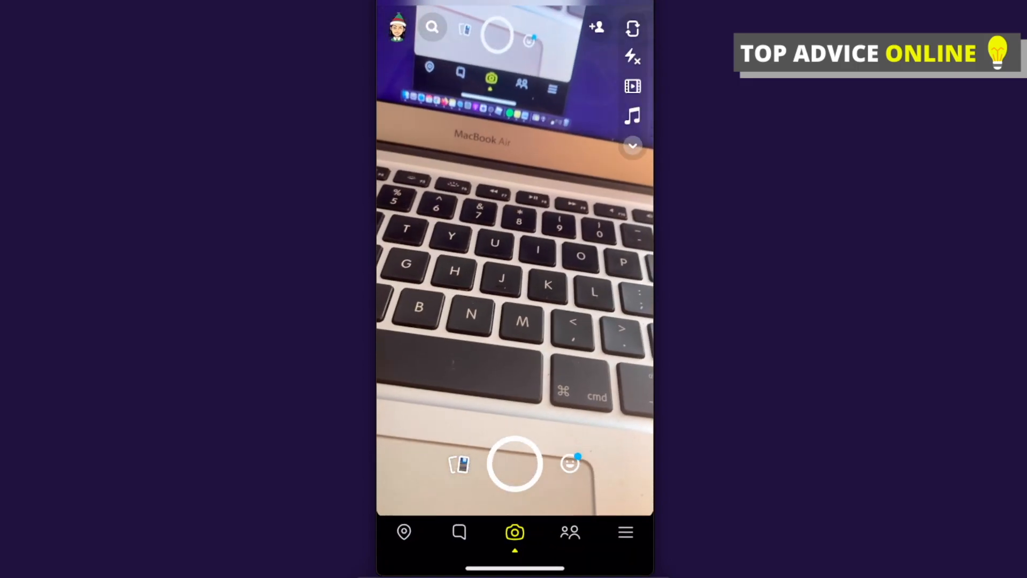
{"action": "left_click", "coordinate": [396, 27]}
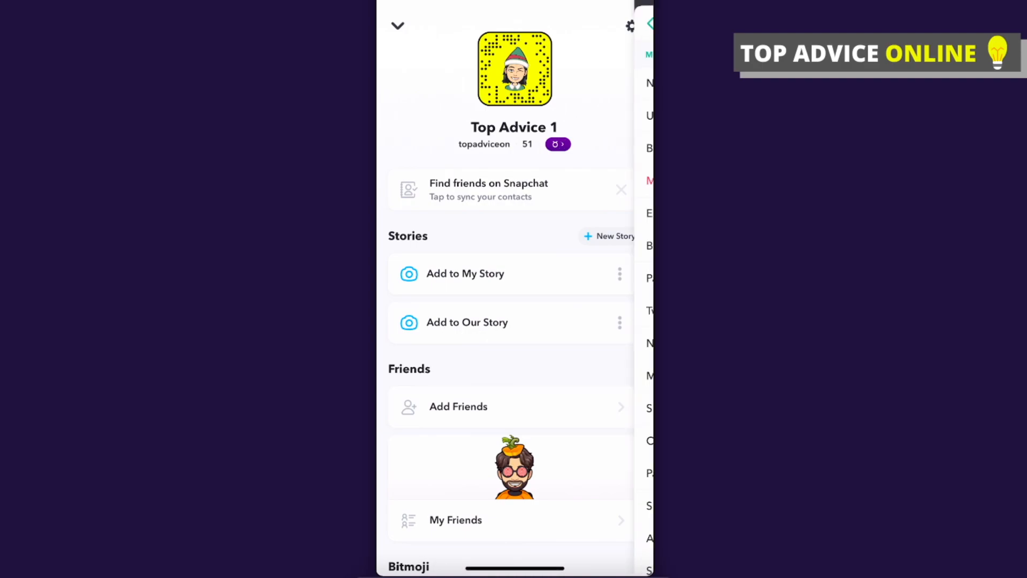
Open Settings from the profile gear and scroll down toward the Language entry.
{"action": "left_click", "coordinate": [631, 26]}
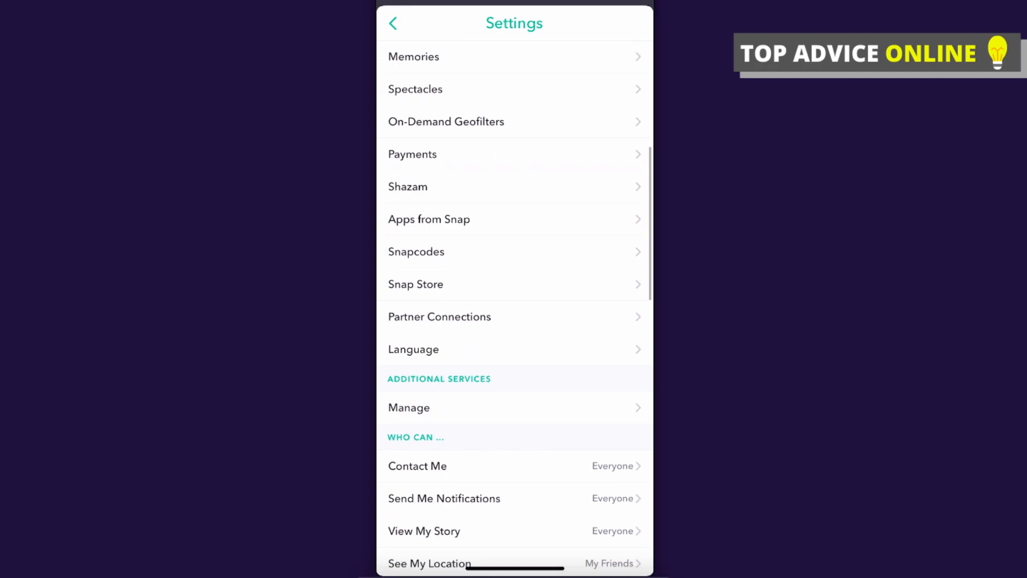
{"action": "scroll", "scroll_direction": "down", "scroll_amount": 3}
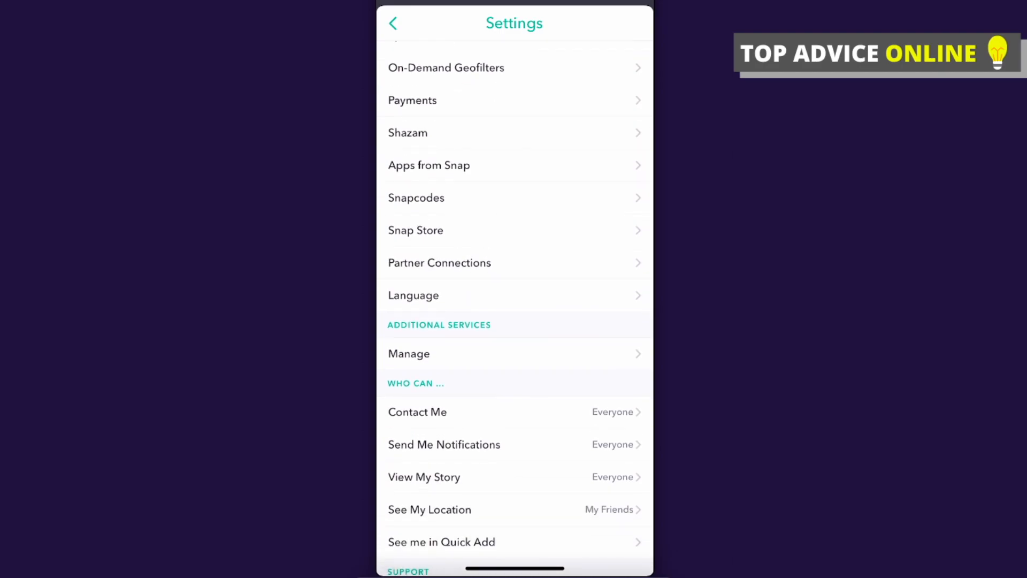